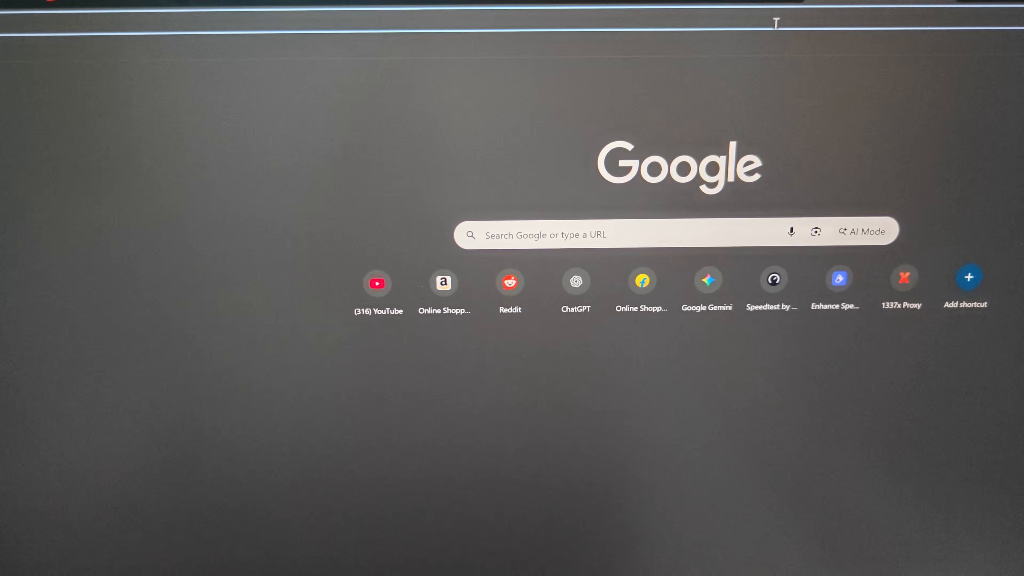
- Search Google for "m4 pro macbook buy" and go to Apple's Buy MacBook Pro result
{"action": "left_click", "coordinate": [632, 235]}
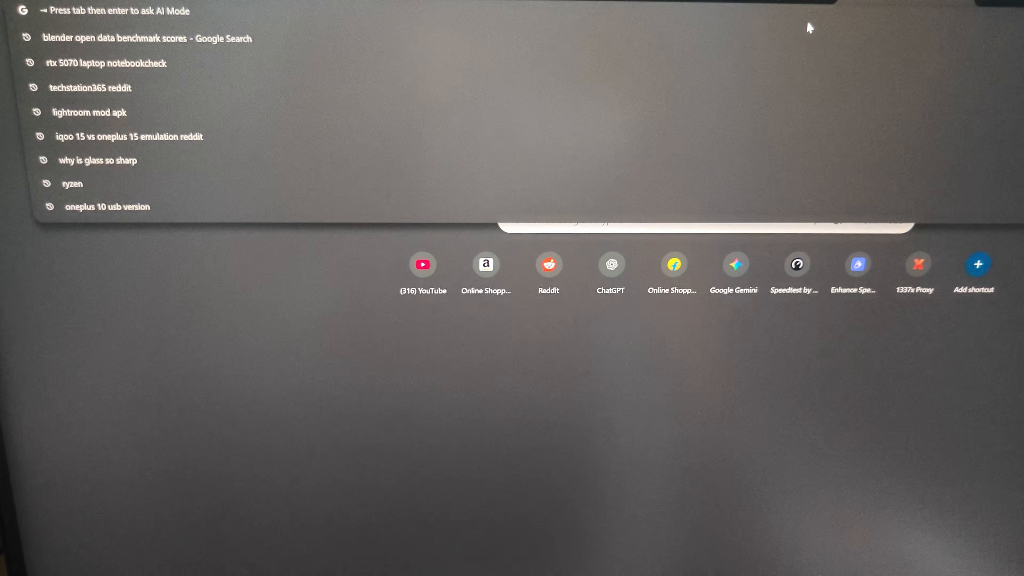
{"action": "type", "text": "m4 pro"}
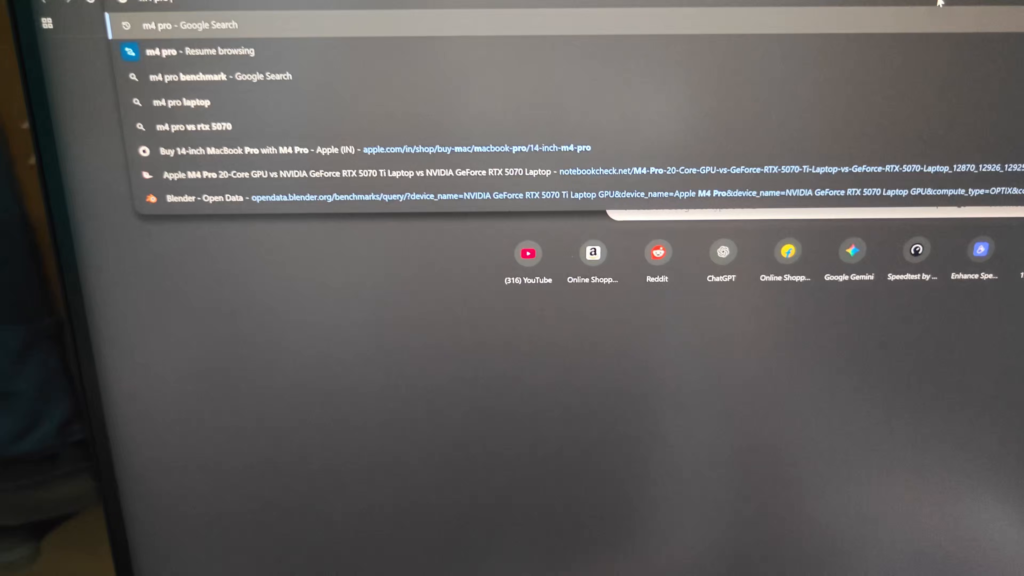
{"action": "type", "text": "macbook pro"}
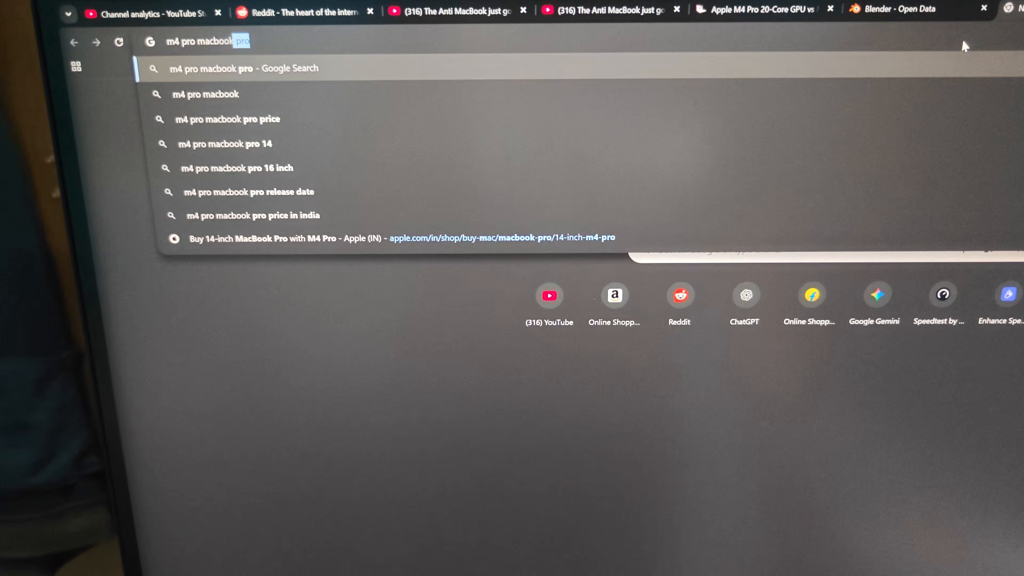
{"action": "key", "text": "Backspace"}
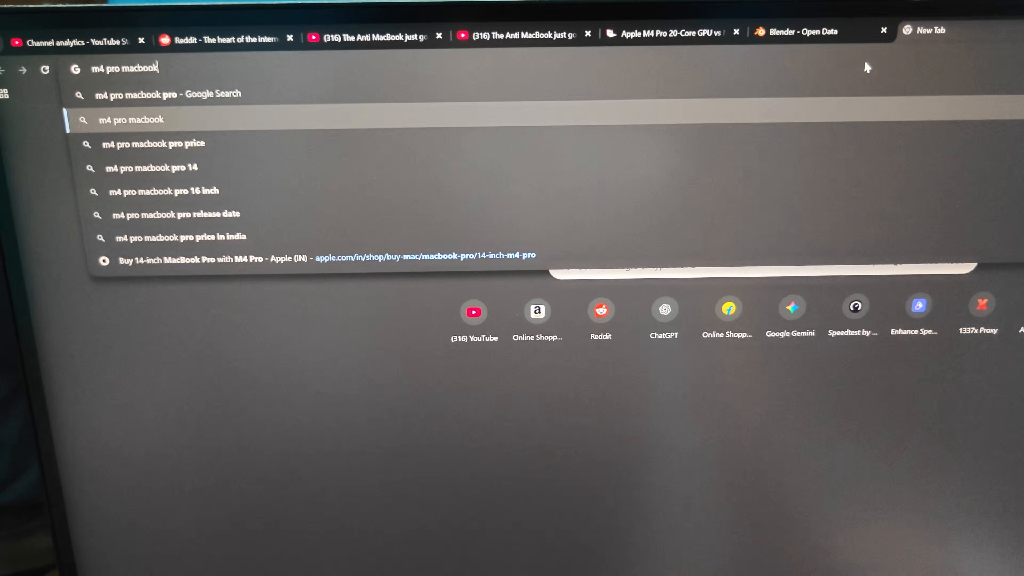
{"action": "type", "text": "buy"}
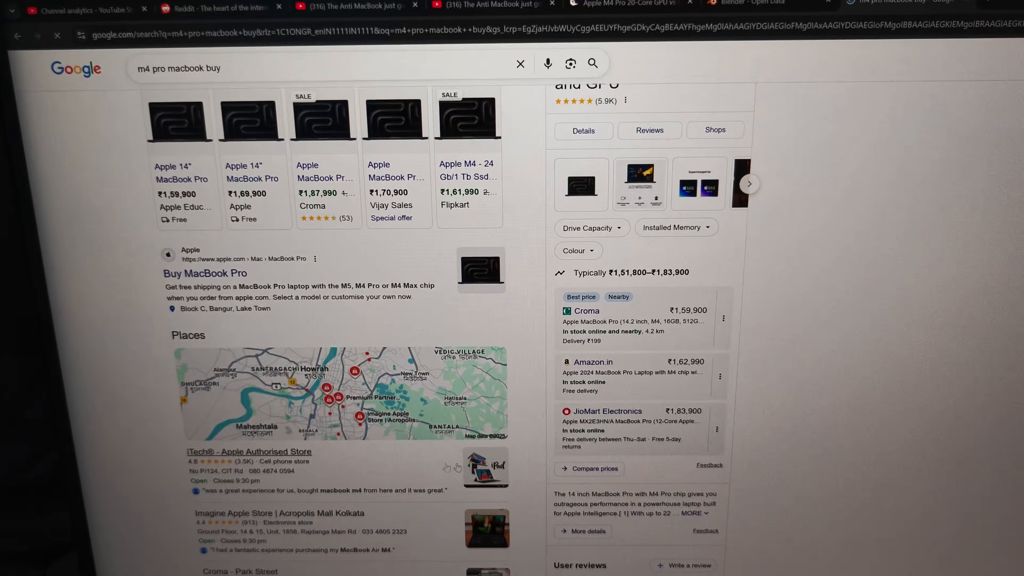
{"action": "left_click", "coordinate": [205, 273]}
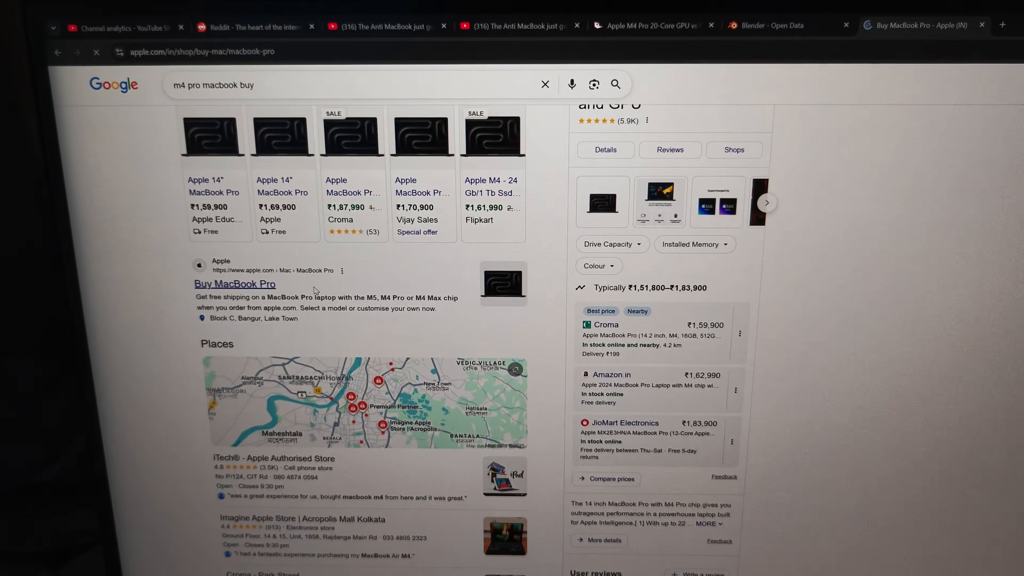
- Filter the MacBook Pro store page to M4 Pro and review the 12-core and 14-core configurations
{"action": "left_click", "coordinate": [234, 283]}
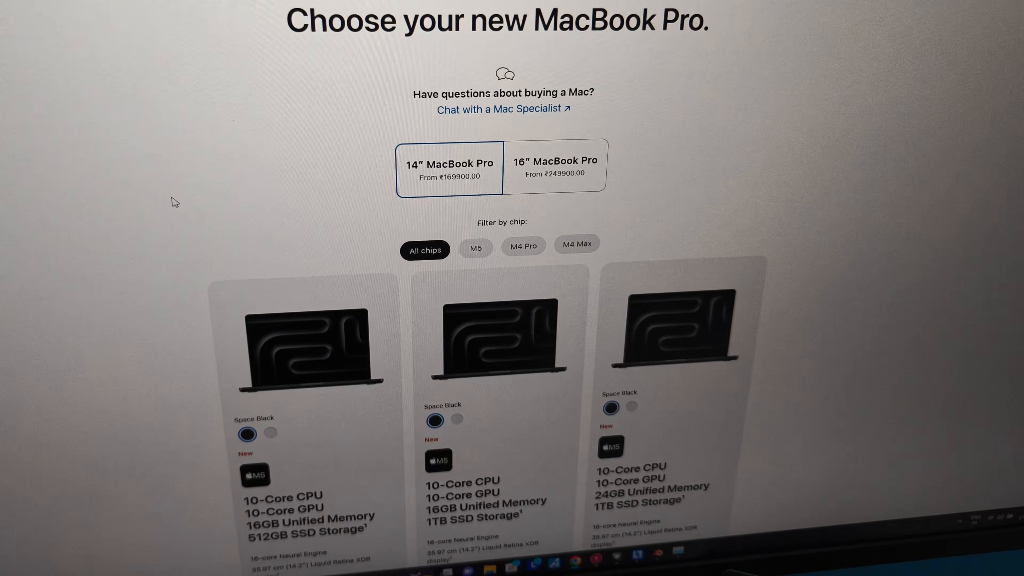
{"action": "scroll", "scroll_direction": "down", "scroll_amount": 3}
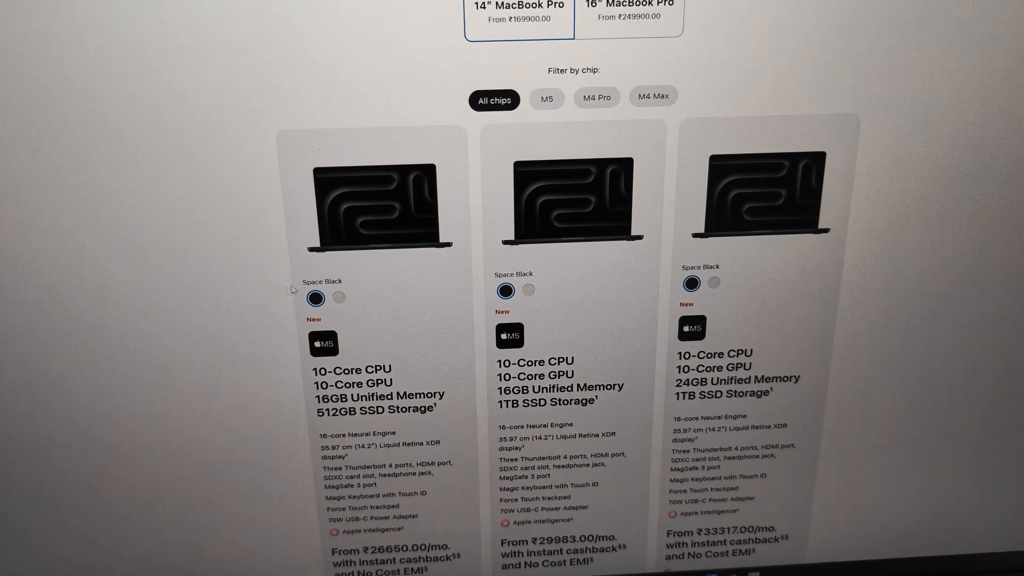
{"action": "scroll", "scroll_direction": "up", "scroll_amount": 3}
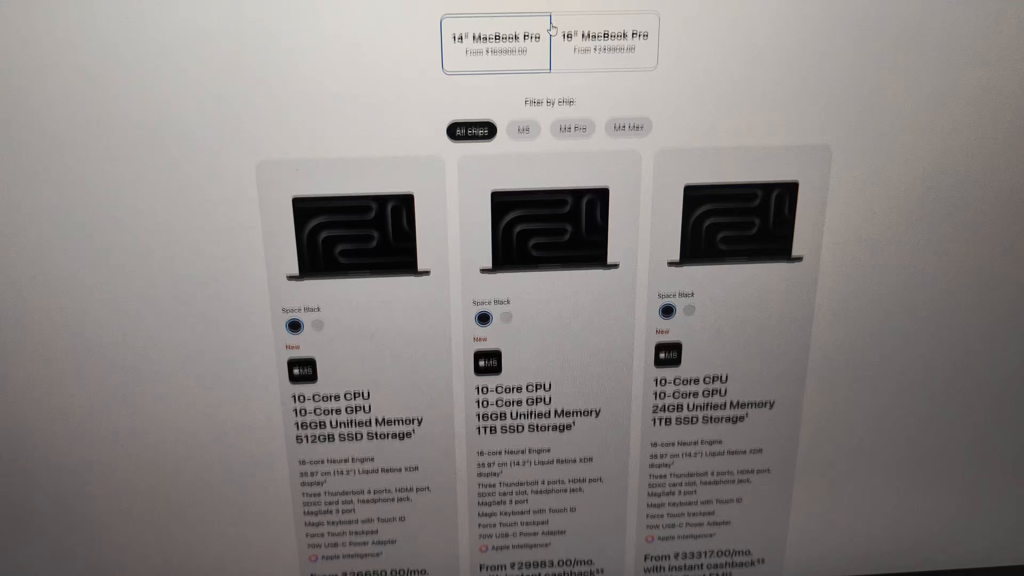
{"action": "left_click", "coordinate": [578, 250]}
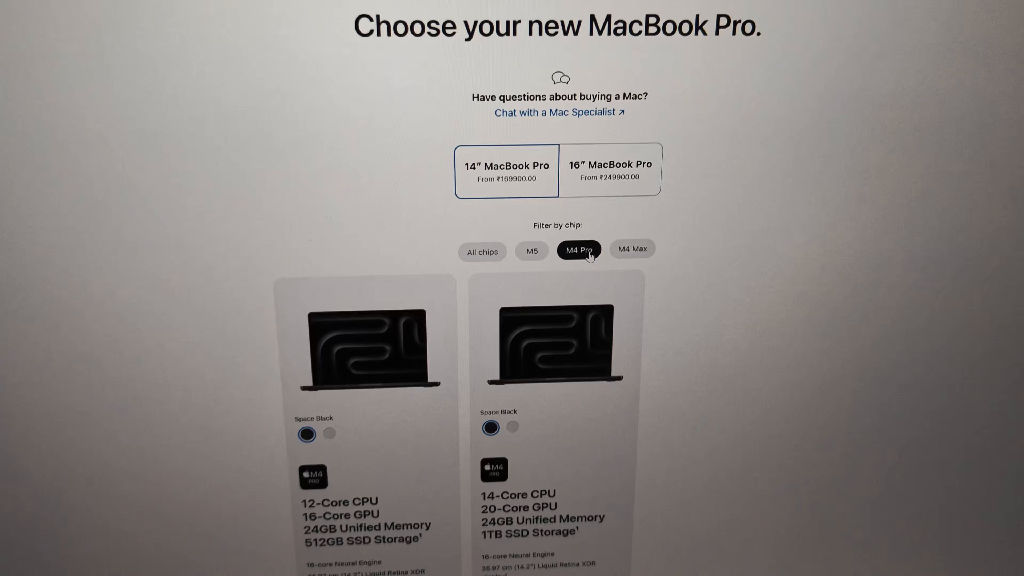
{"action": "scroll", "scroll_direction": "down", "scroll_amount": 3}
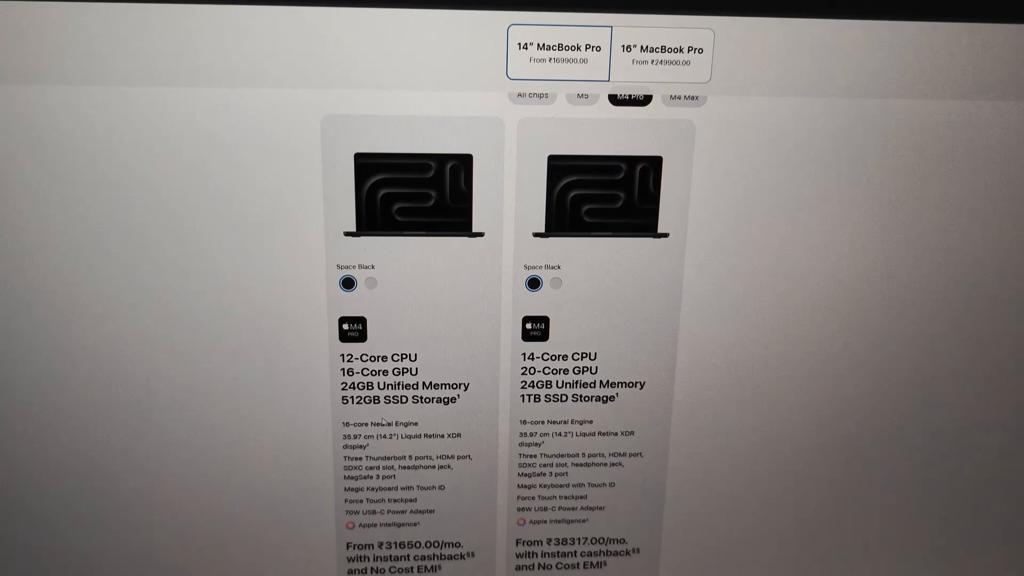
{"action": "scroll", "scroll_direction": "up", "scroll_amount": 3}
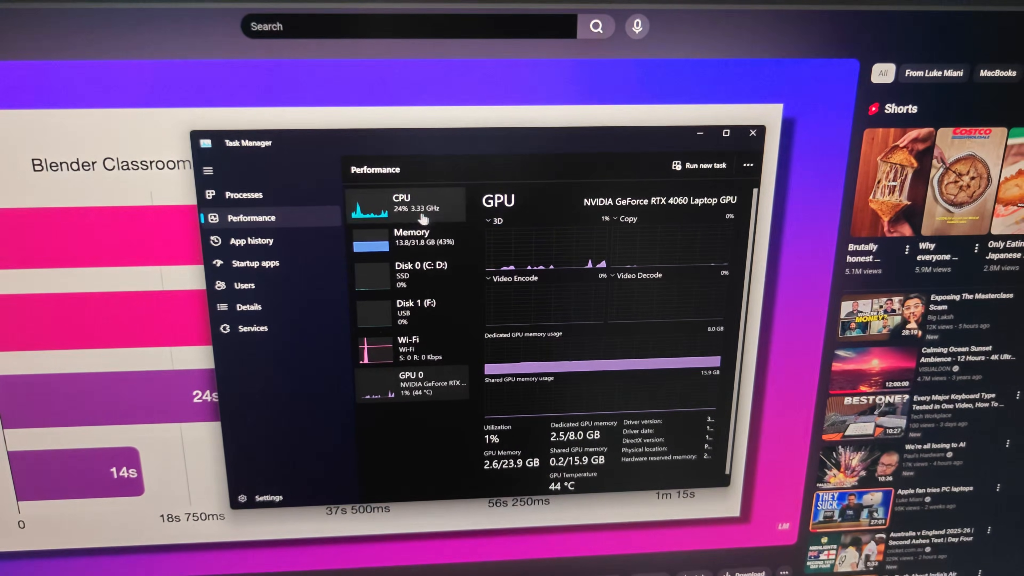
- Check the i5-12450HX and RTX 4060 readouts in Task Manager, then minimize it
{"action": "left_click", "coordinate": [405, 206]}
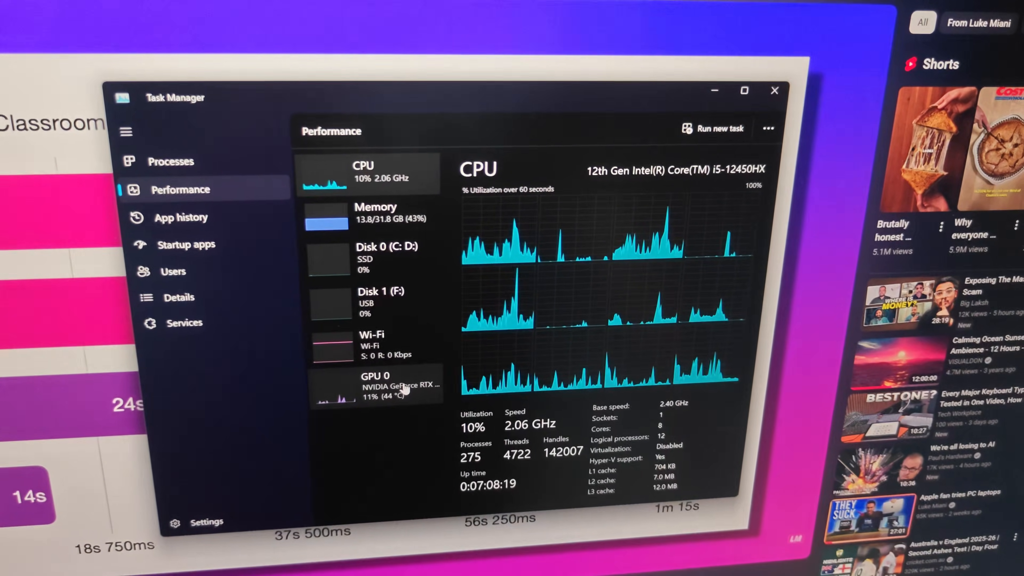
{"action": "left_click", "coordinate": [376, 385]}
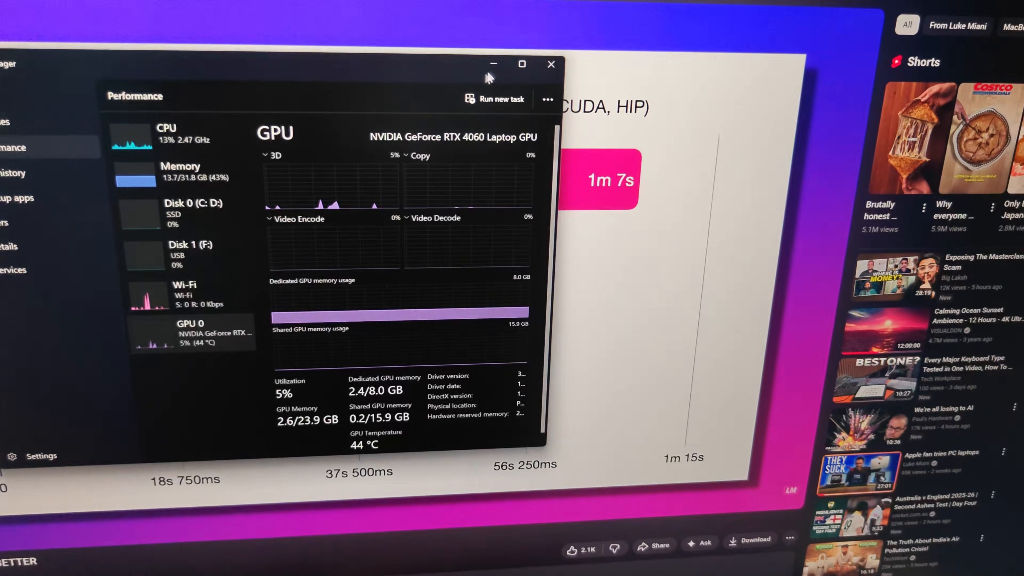
{"action": "left_click", "coordinate": [551, 64]}
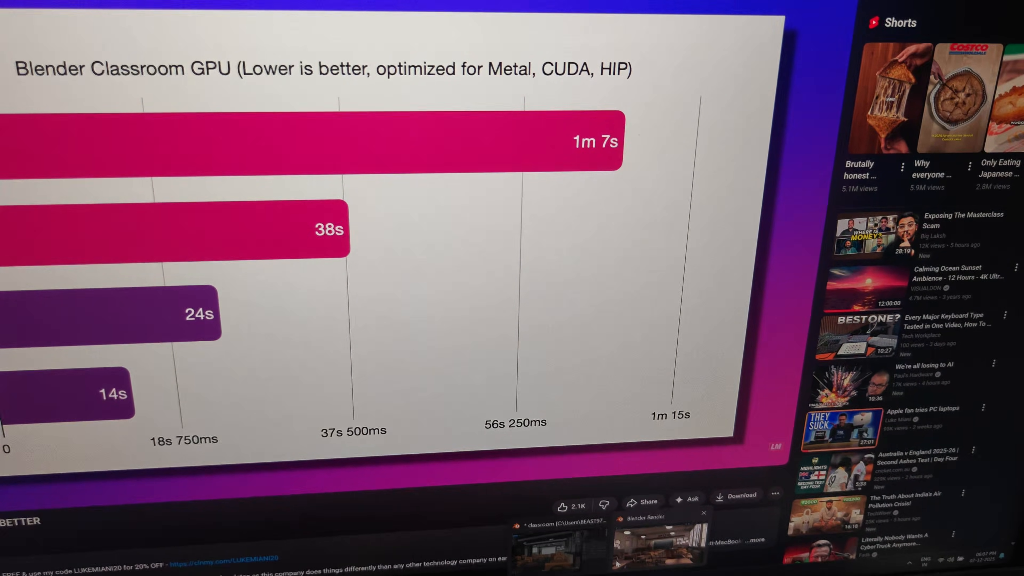
- Switch to Blender's classroom scene and set the Cycles device to GPU Compute
{"action": "left_click", "coordinate": [646, 517]}
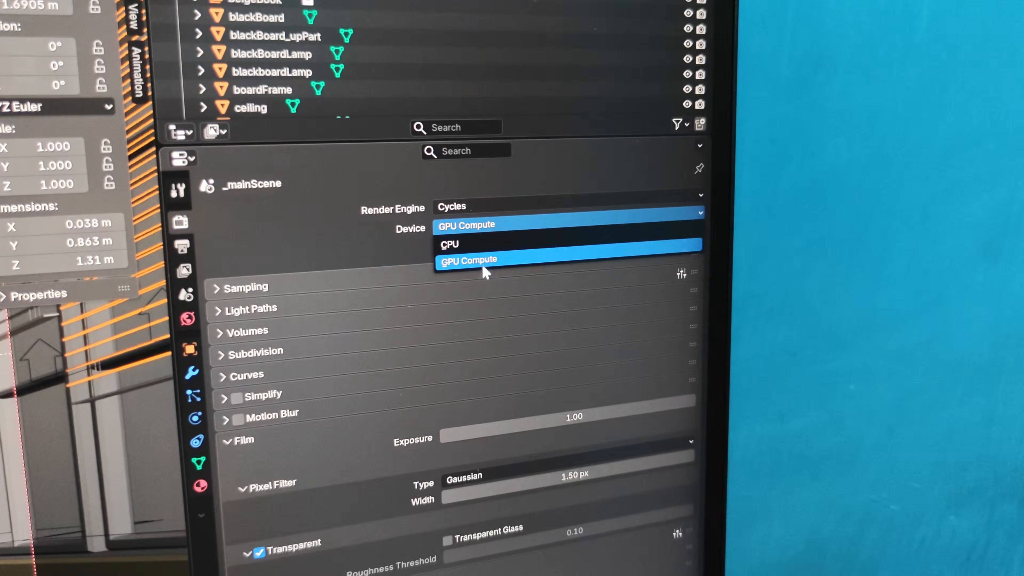
{"action": "left_click", "coordinate": [468, 261]}
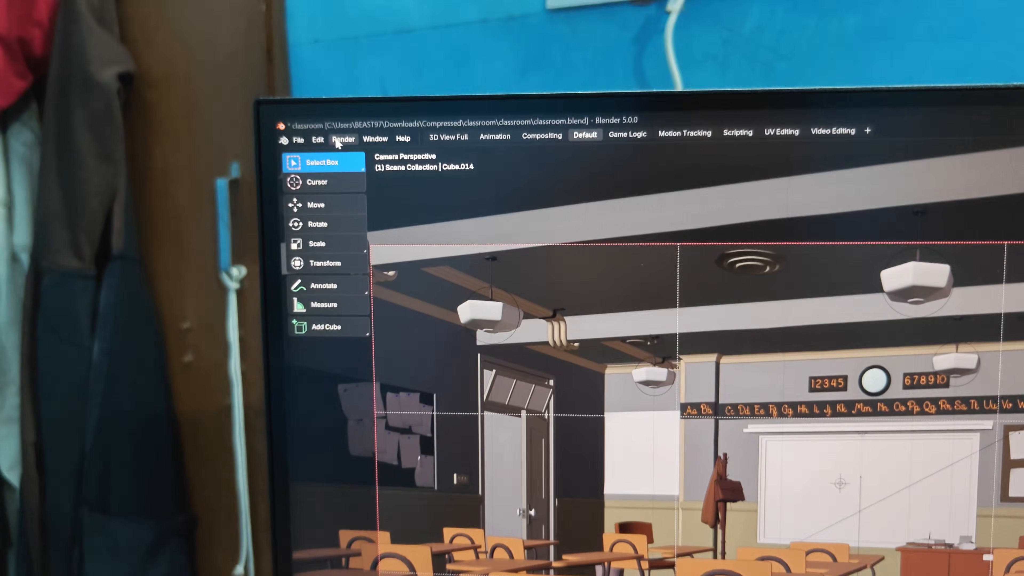
- Start a Render Image (F12) of the classroom scene from the Render menu
{"action": "left_click", "coordinate": [343, 139]}
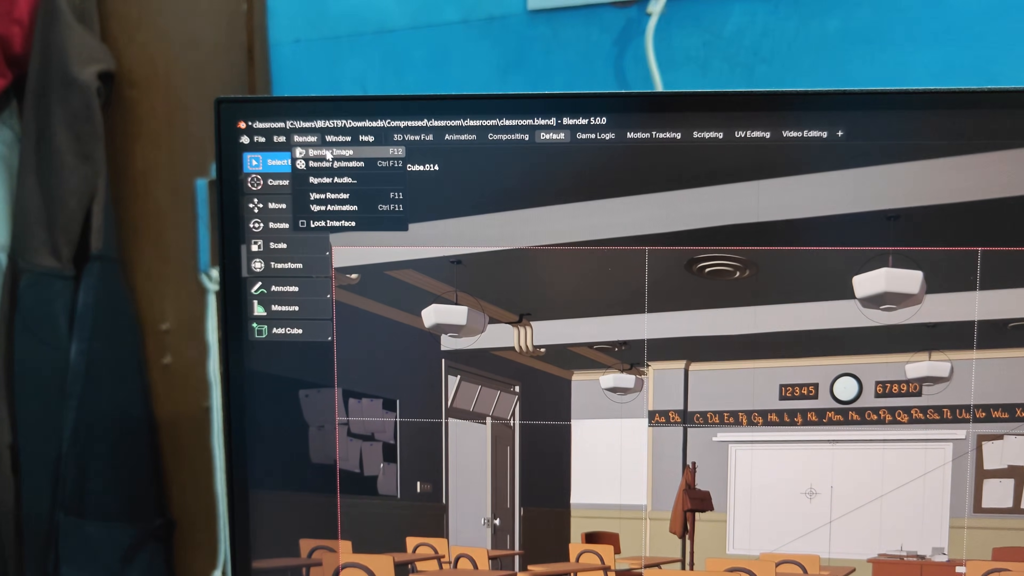
{"action": "left_click", "coordinate": [332, 151]}
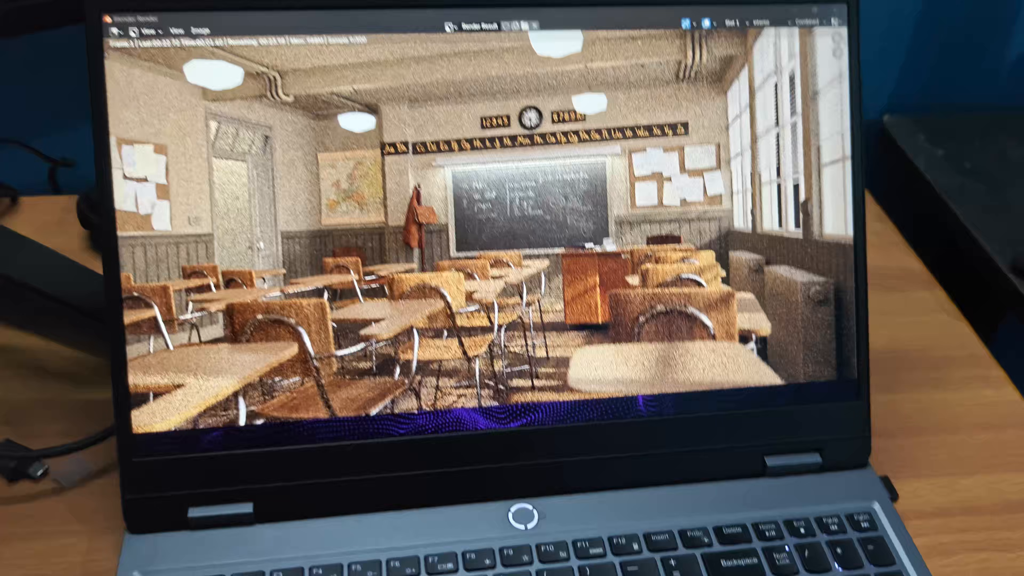